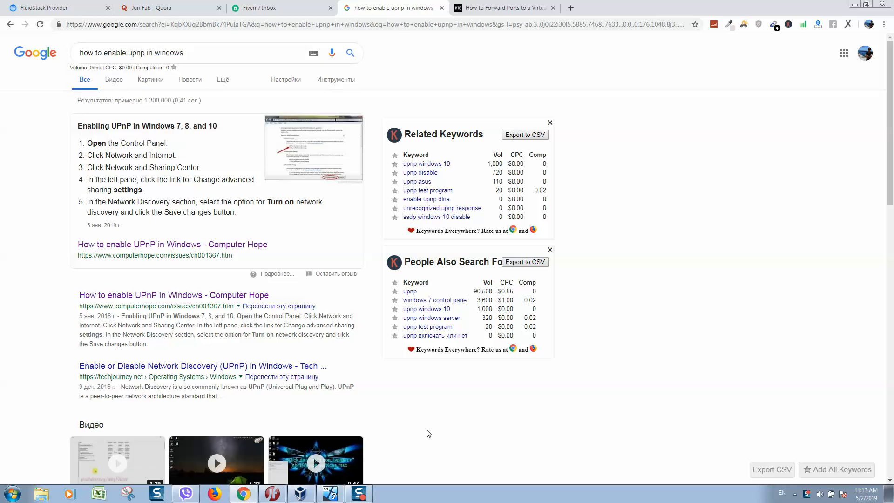
pyautogui.moveTo(642, 461)
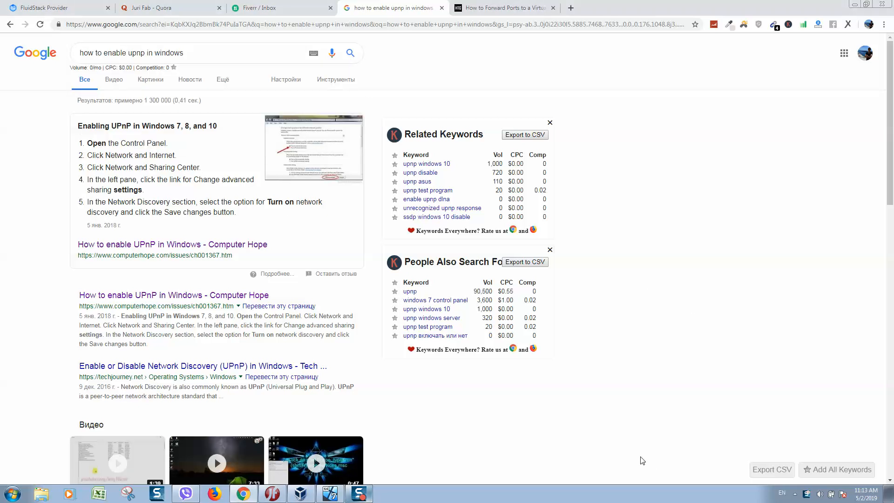
pyautogui.moveTo(112, 325)
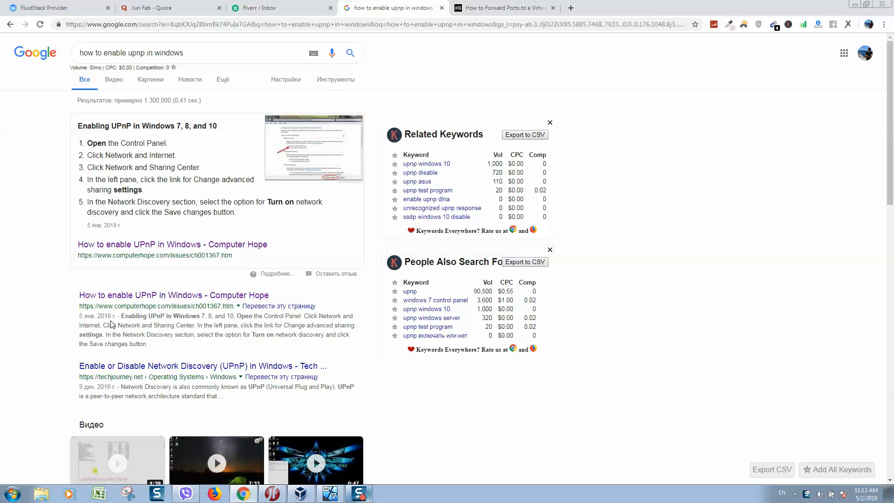
pyautogui.moveTo(855, 5)
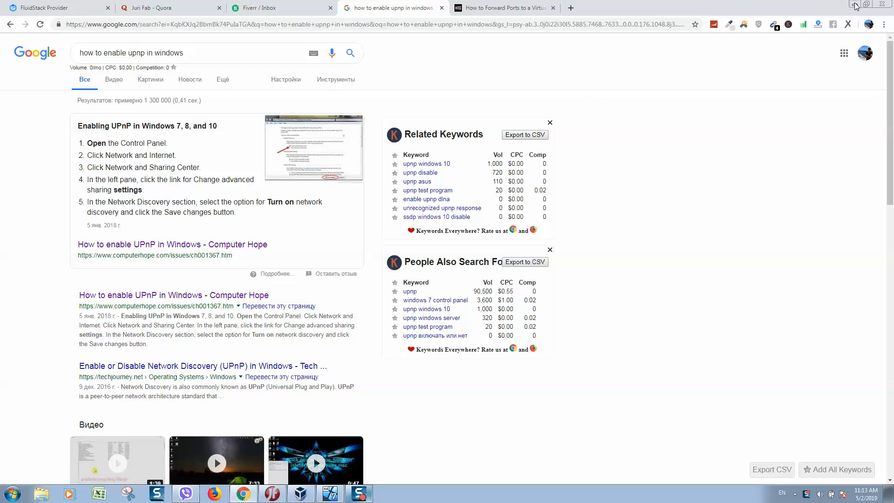
# Step: Minimize Chrome to reveal the VirtualBox Manager with SD2's details
pyautogui.click(855, 5)
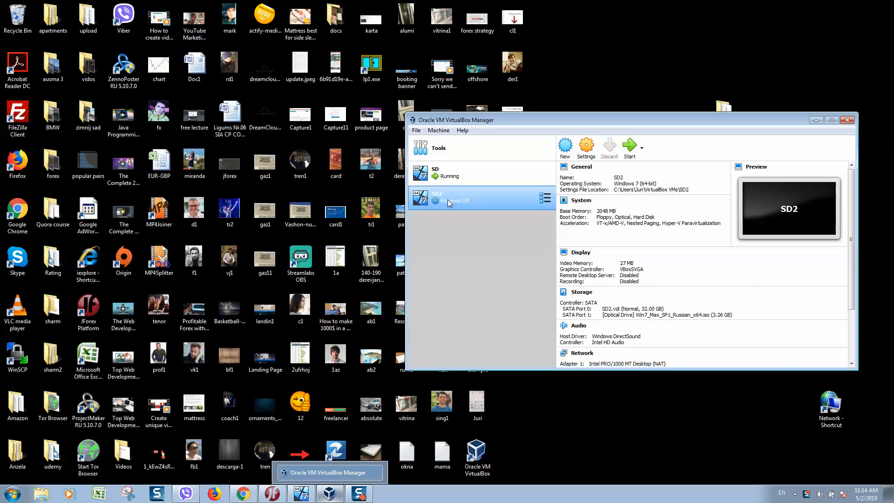
pyautogui.moveTo(460, 205)
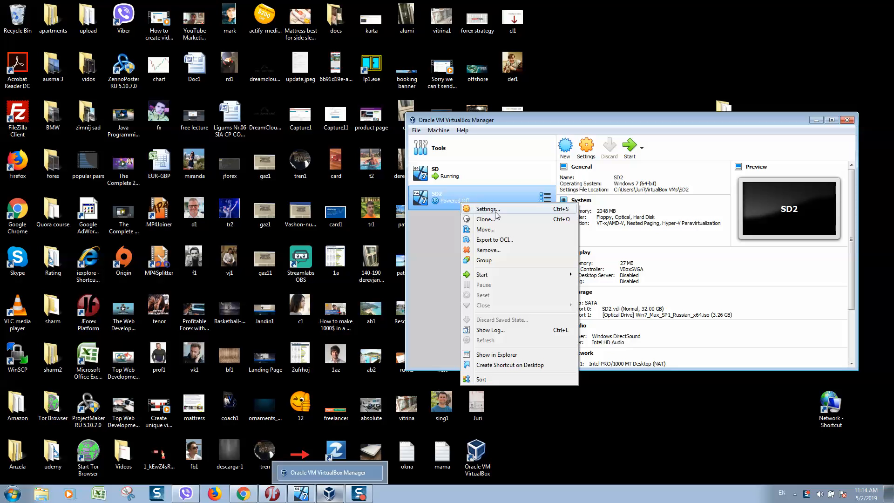
# Step: Set SD2's Adapter 1 to Bridged Adapter in Network settings and save
pyautogui.click(485, 208)
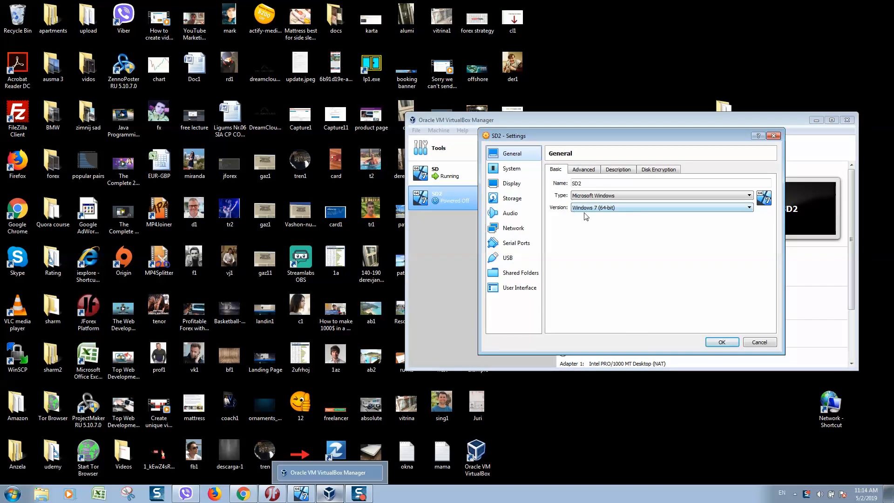
pyautogui.moveTo(516, 214)
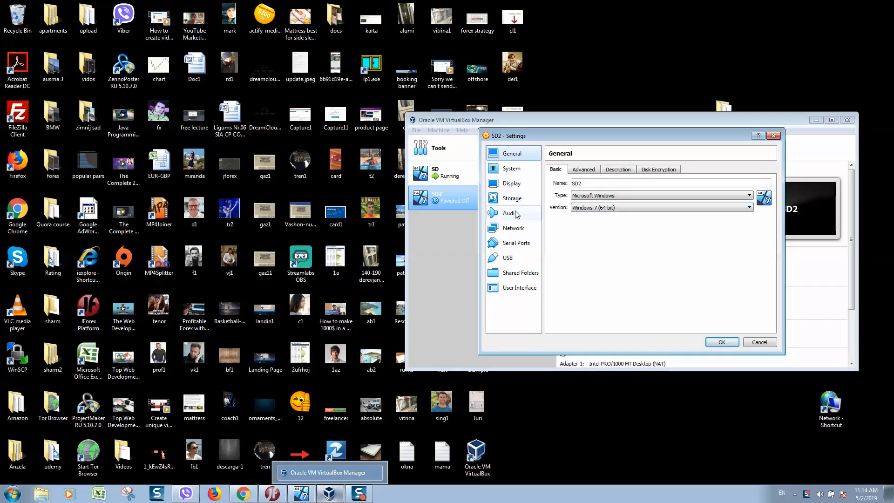
pyautogui.click(512, 228)
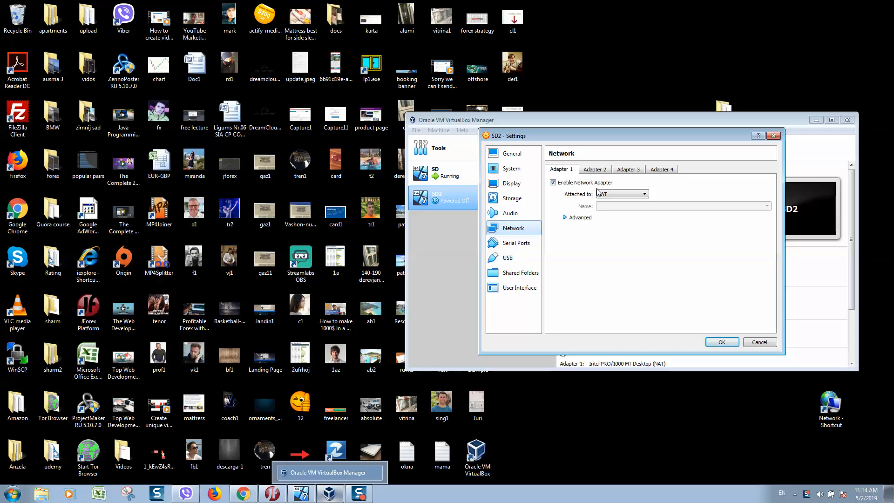
pyautogui.click(645, 194)
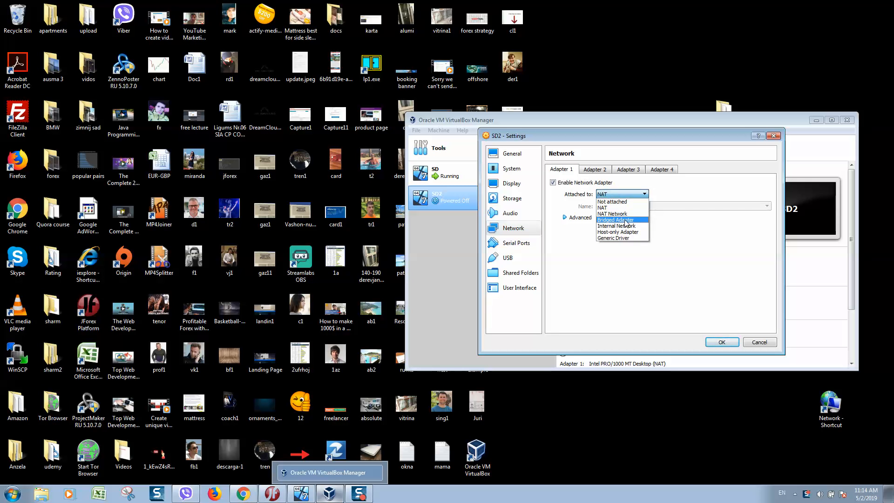
pyautogui.click(615, 220)
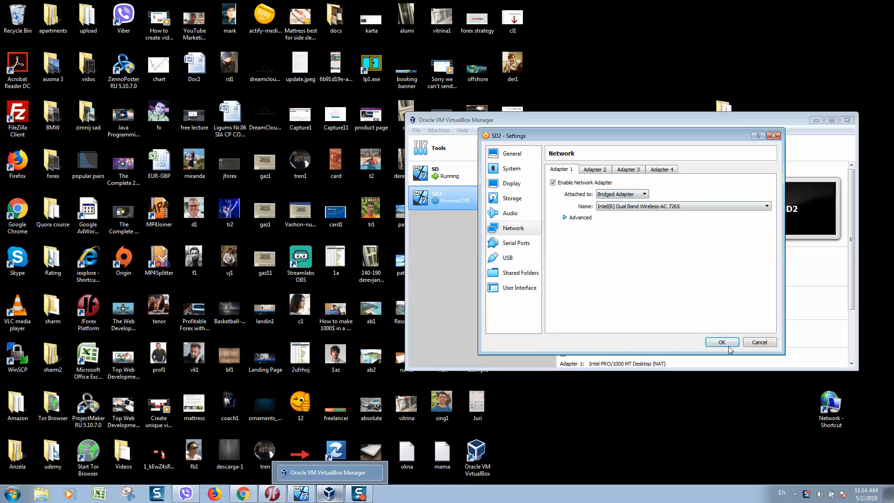
pyautogui.click(721, 342)
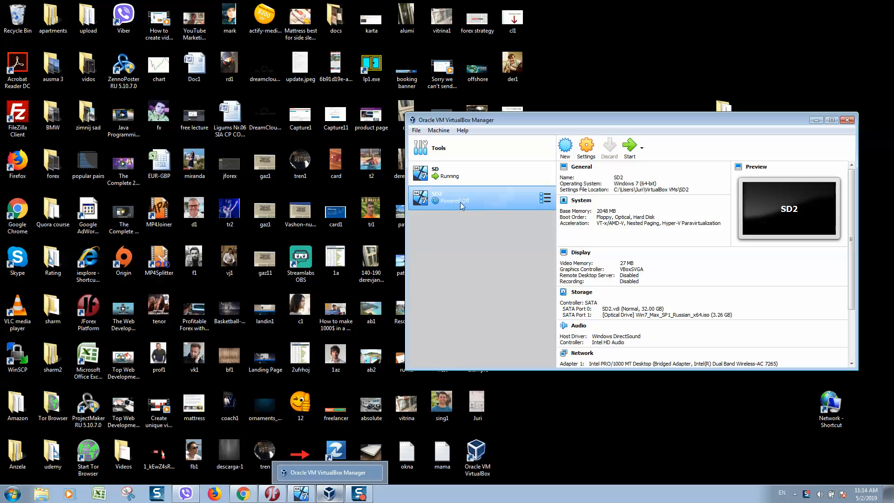
pyautogui.moveTo(421, 200)
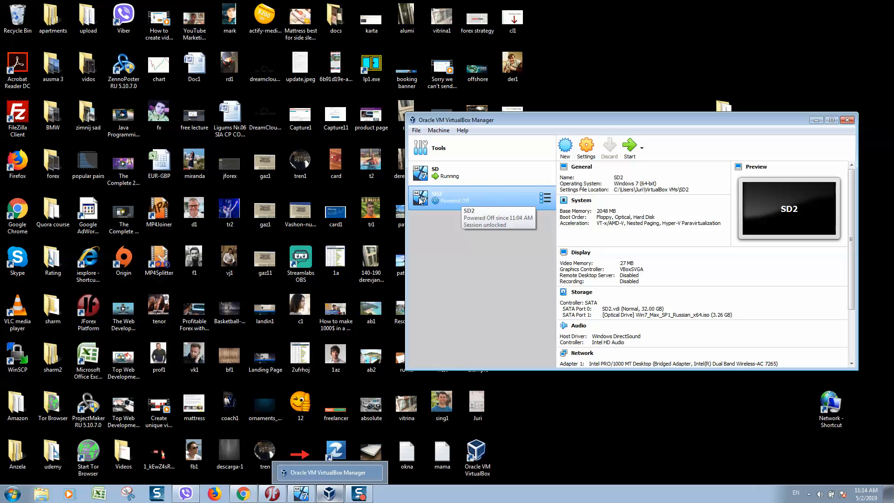
pyautogui.moveTo(464, 200)
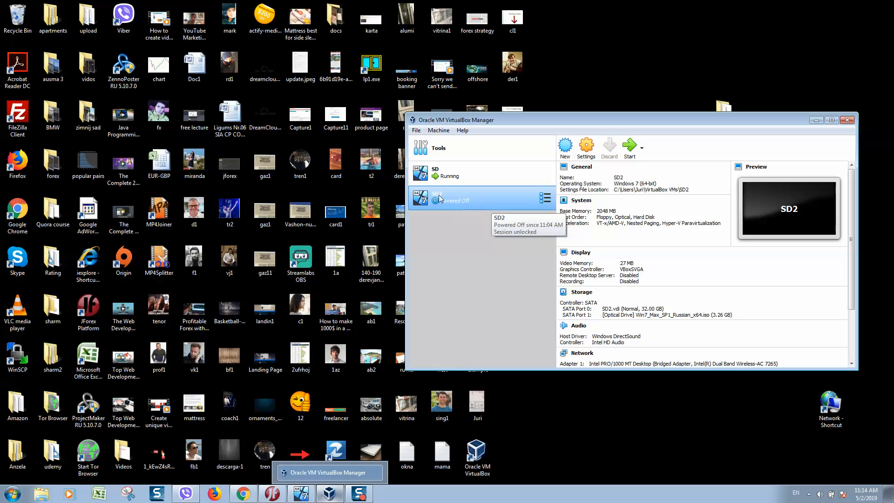
pyautogui.moveTo(630, 152)
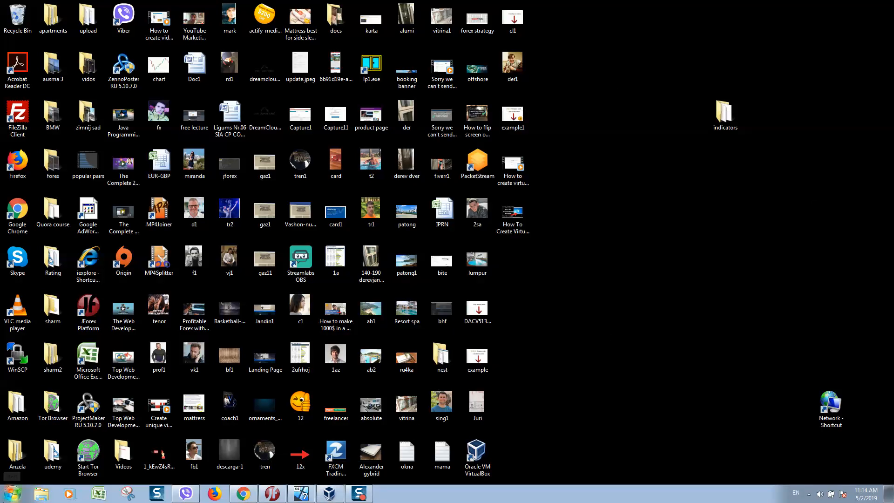
pyautogui.moveTo(6, 493)
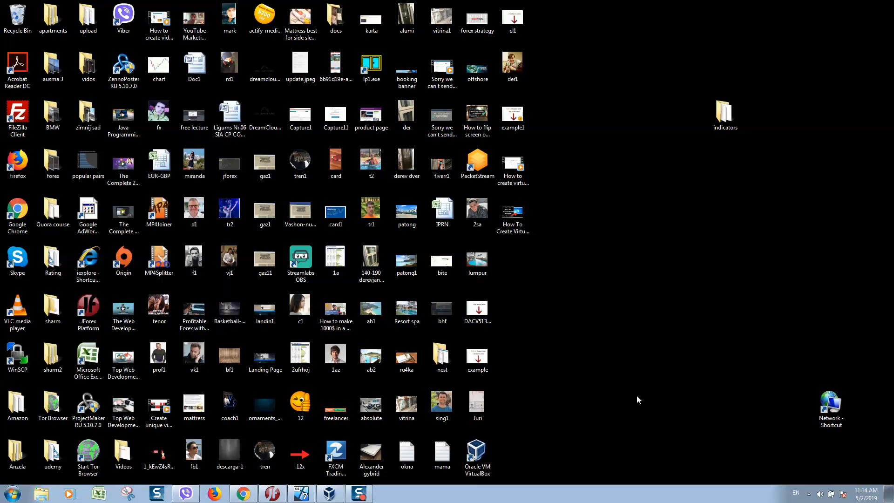
# Step: From the Start menu, open Control Panel's Network and Sharing Center, then advanced sharing settings
pyautogui.click(9, 493)
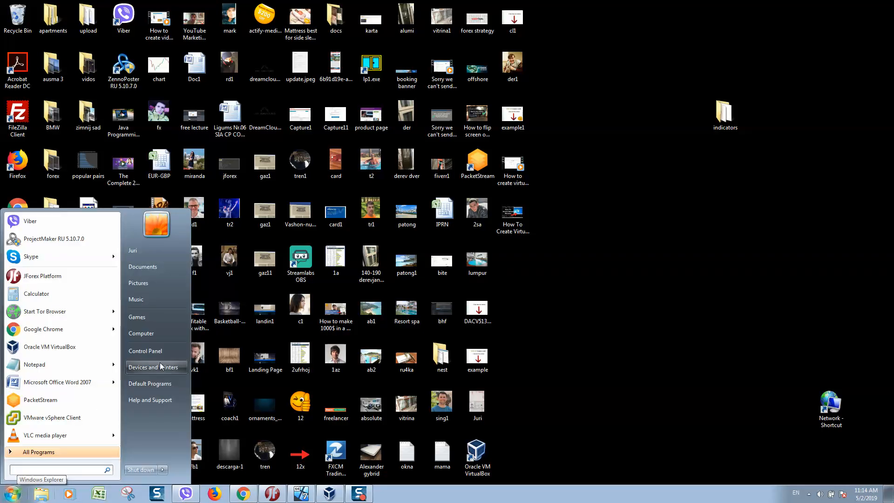
pyautogui.moveTo(145, 351)
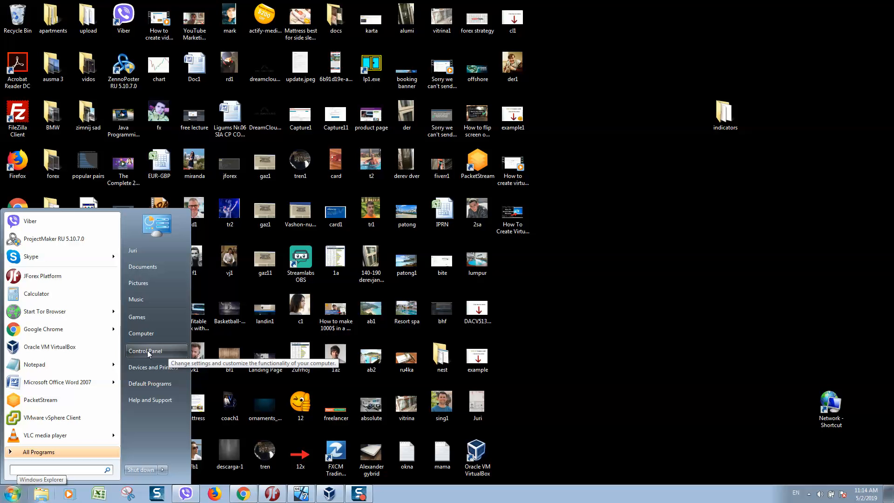
pyautogui.click(145, 350)
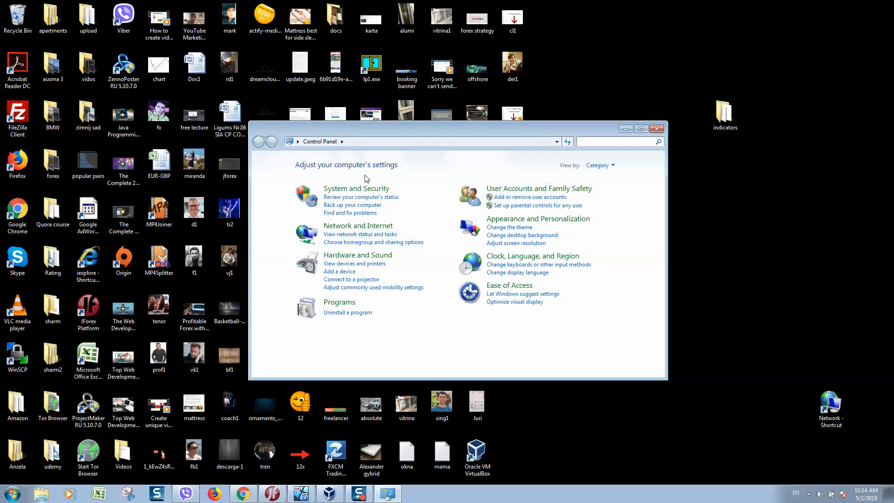
pyautogui.moveTo(358, 226)
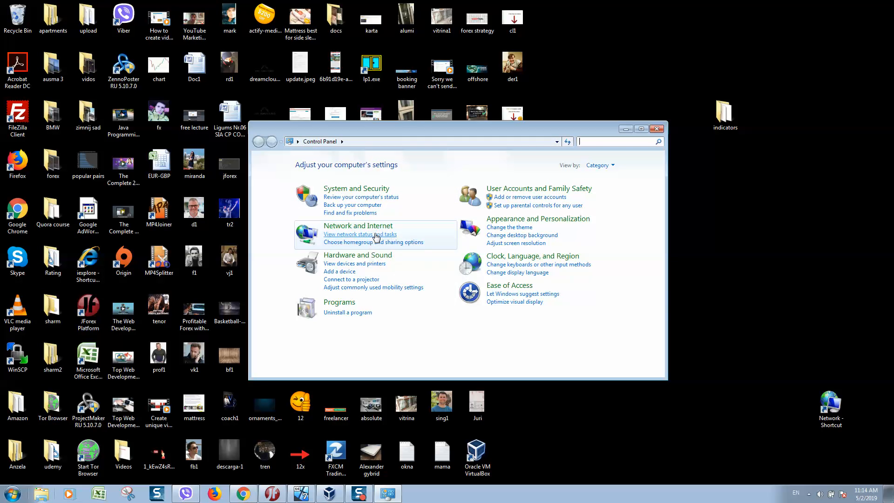
pyautogui.click(360, 234)
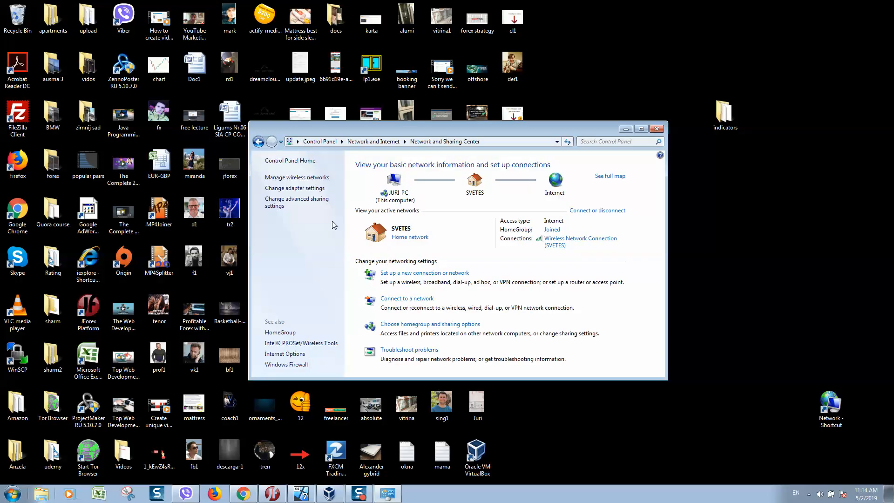
pyautogui.moveTo(297, 202)
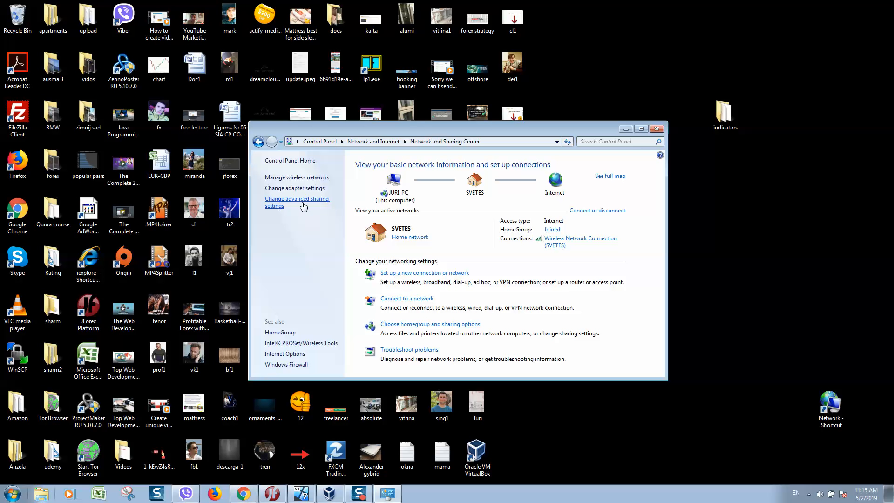
pyautogui.click(297, 202)
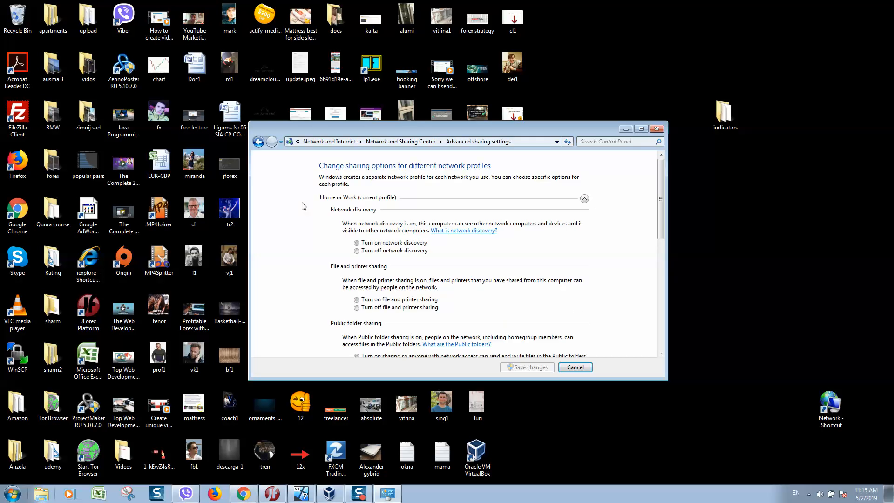
# Step: Select 'Turn on network discovery' for the Home or Work profile
pyautogui.click(356, 242)
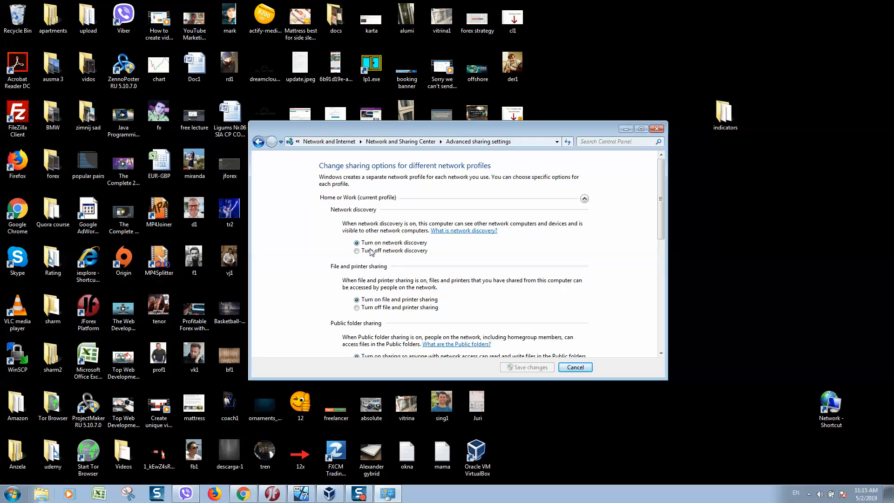
pyautogui.moveTo(361, 240)
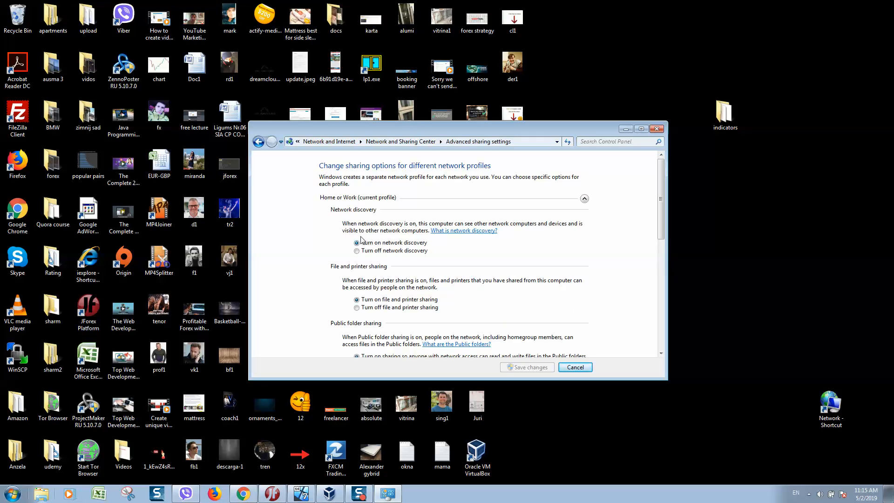
pyautogui.moveTo(412, 246)
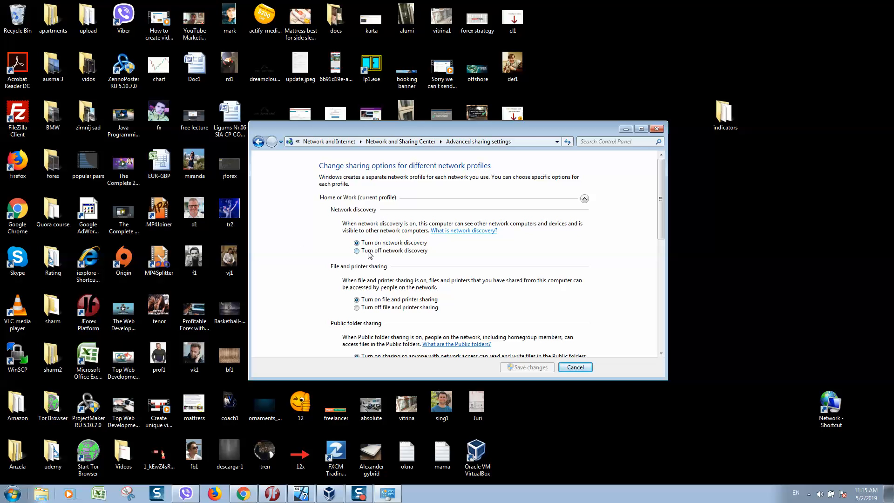
pyautogui.moveTo(441, 283)
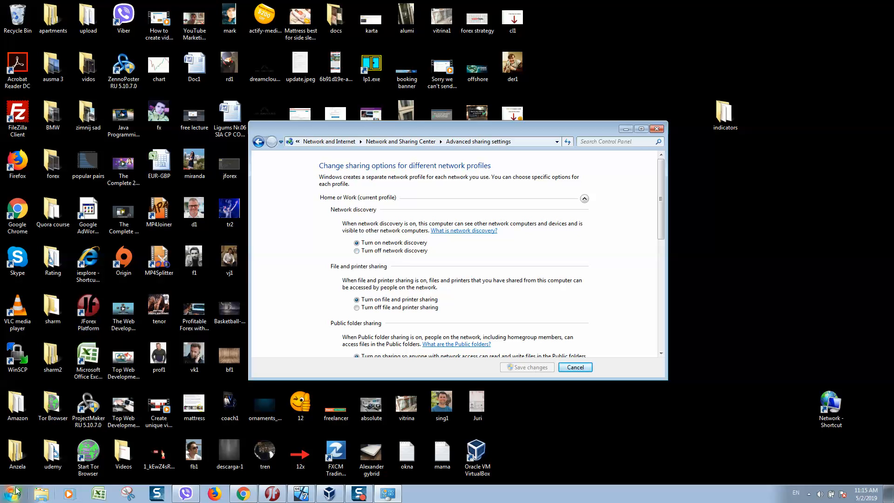
pyautogui.click(357, 242)
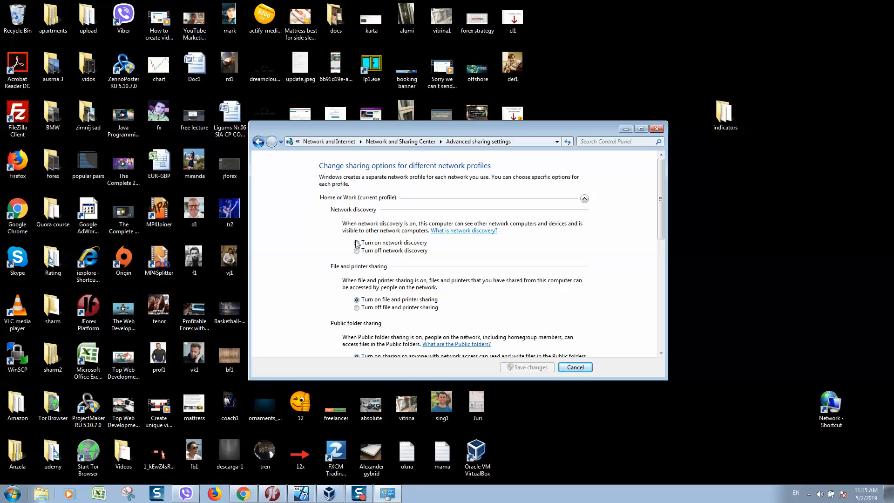
pyautogui.click(356, 242)
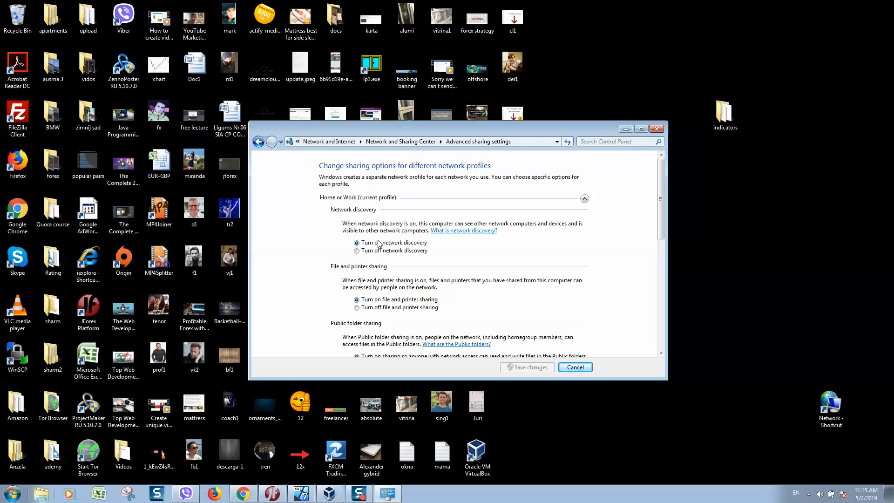
pyautogui.moveTo(3, 473)
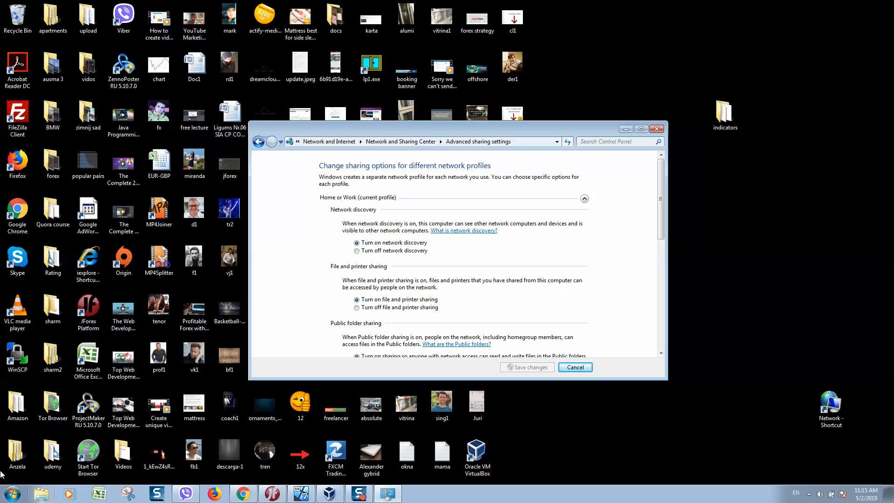
pyautogui.moveTo(619, 172)
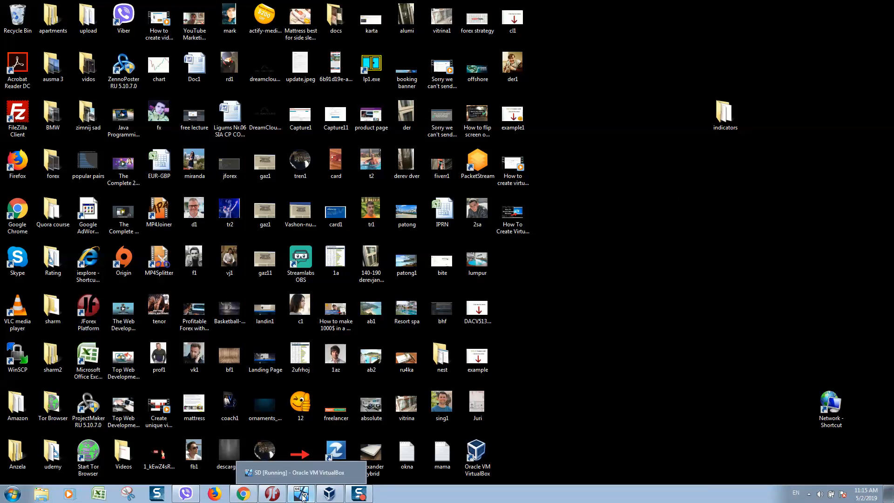
# Step: Restore VirtualBox Manager from the taskbar, then open and dismiss the Start menu
pyautogui.click(300, 493)
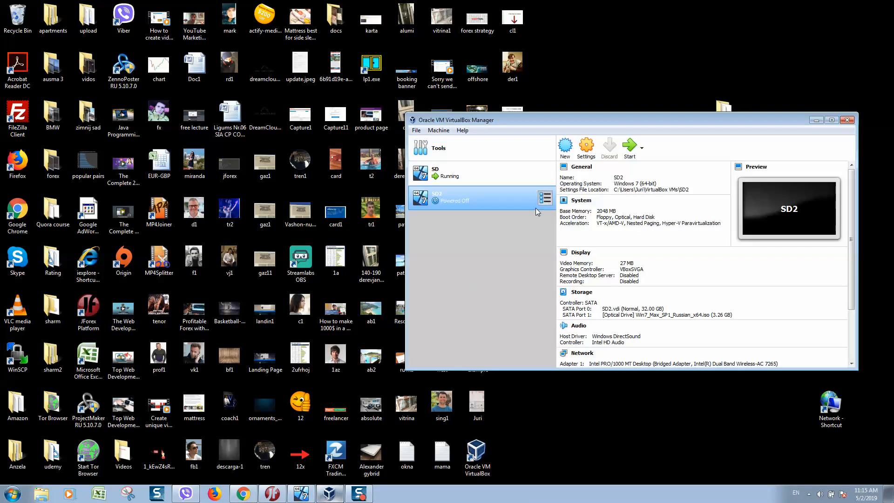
pyautogui.click(9, 493)
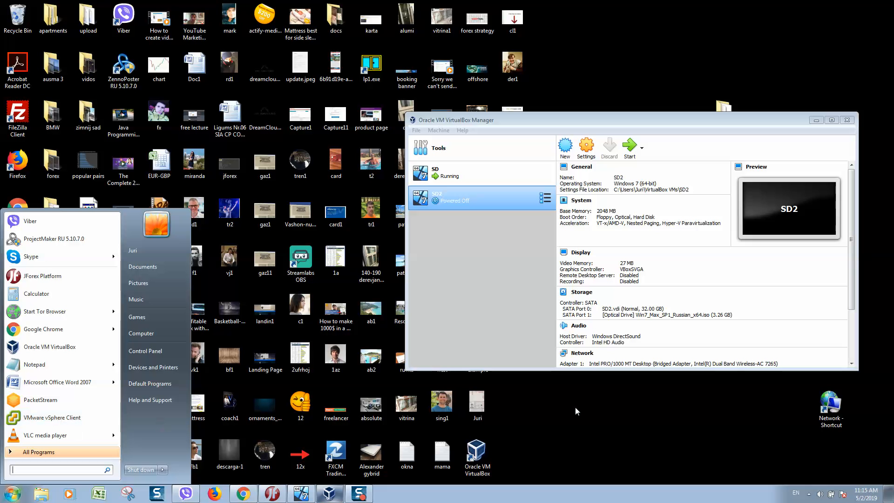
pyautogui.click(462, 272)
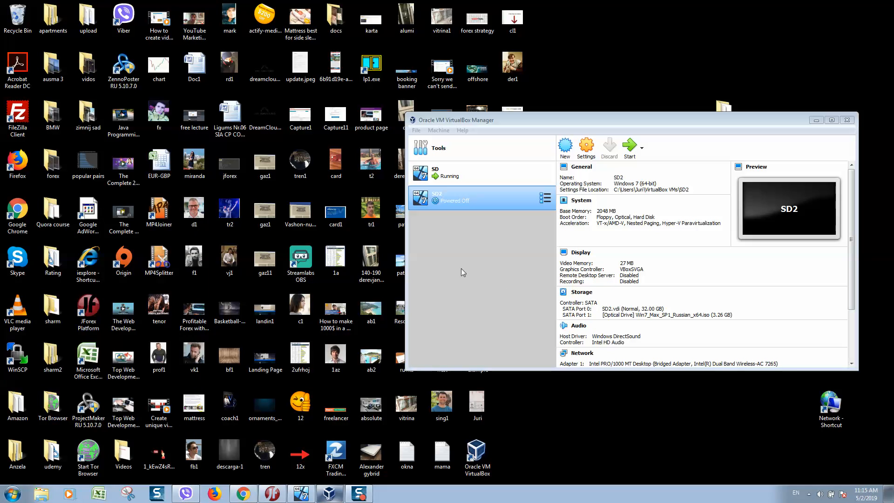
pyautogui.moveTo(490, 250)
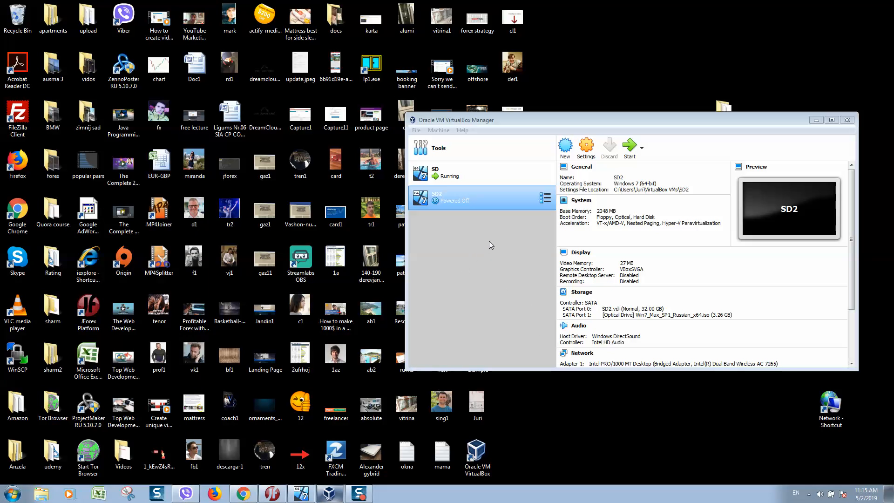
pyautogui.moveTo(486, 244)
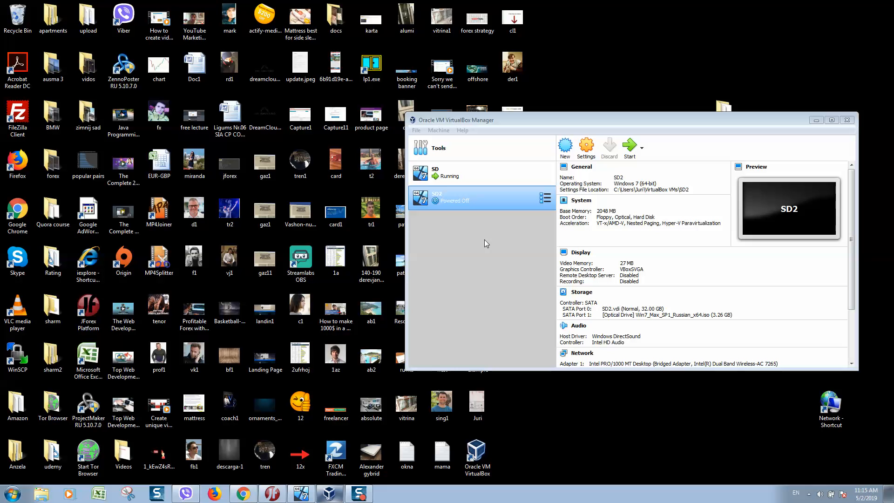
pyautogui.moveTo(525, 212)
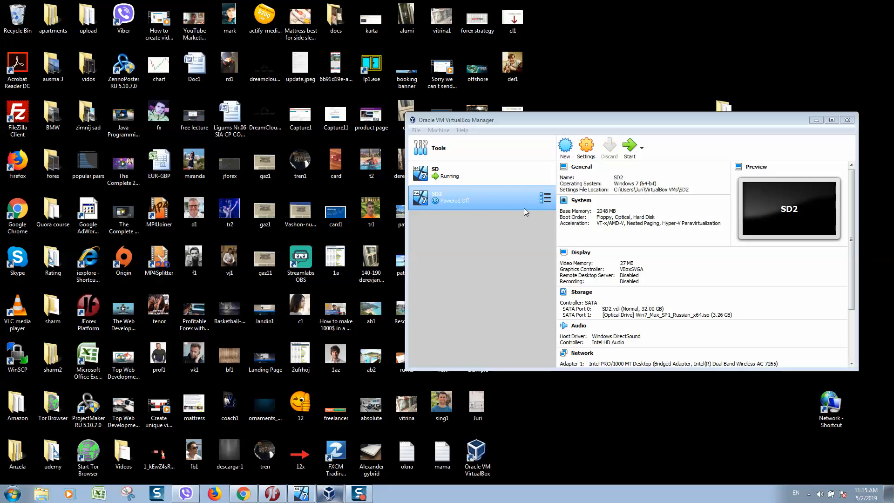
pyautogui.moveTo(525, 211)
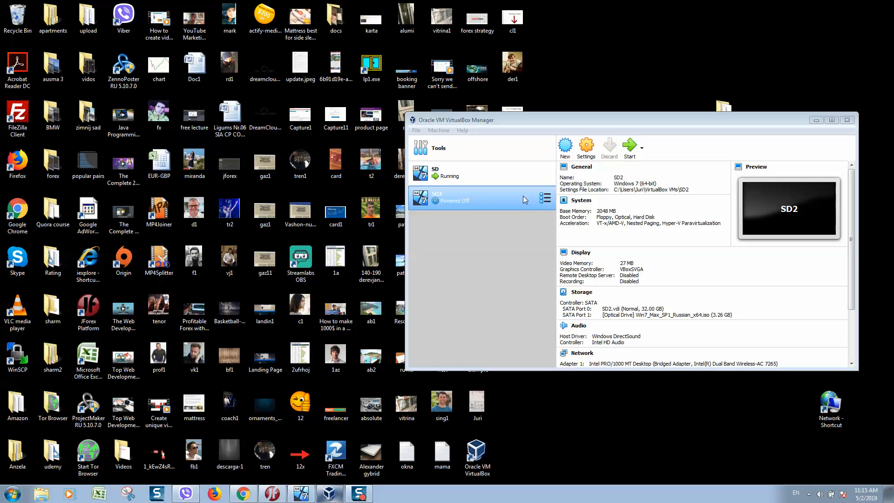